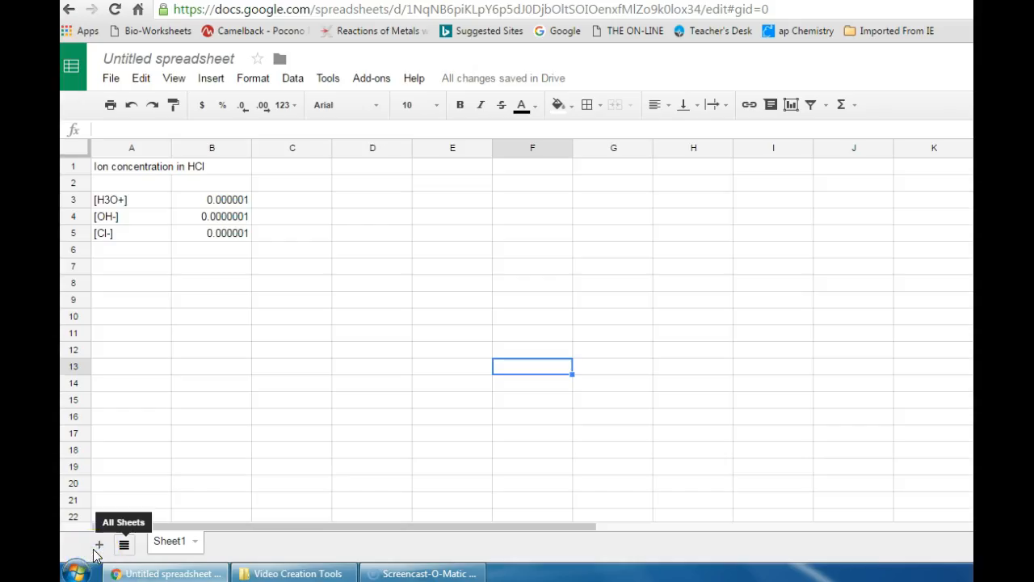
Select the [H3O+], [OH-] and [Cl-] labels and their concentration values in A3:B5
left_click(450, 322)
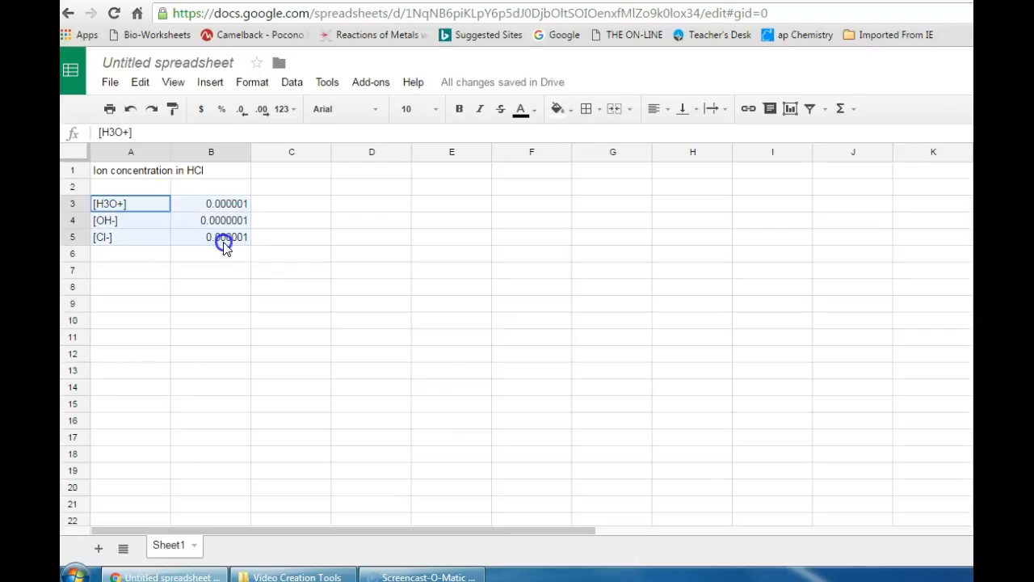
left_click(372, 237)
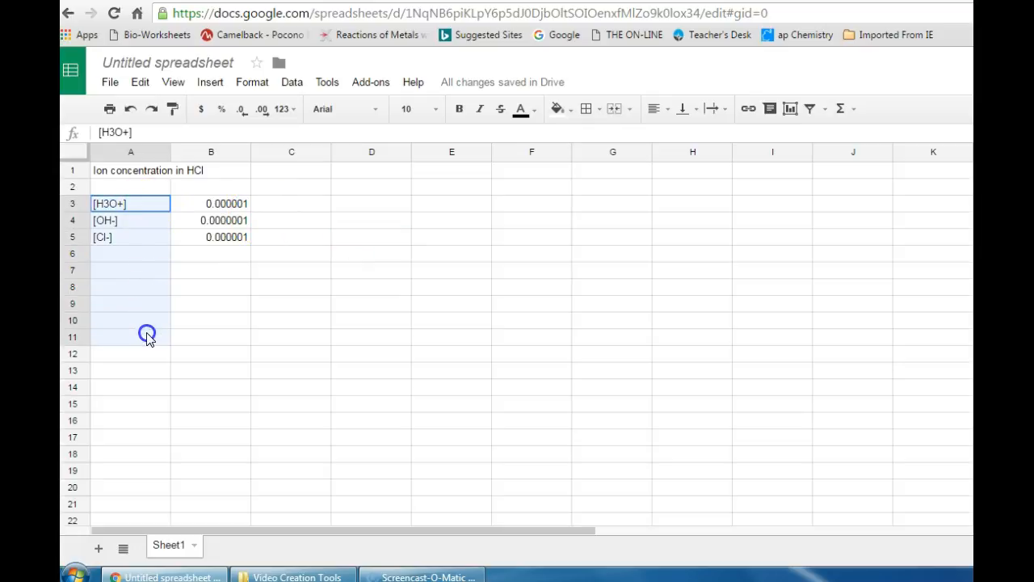
left_click(209, 204)
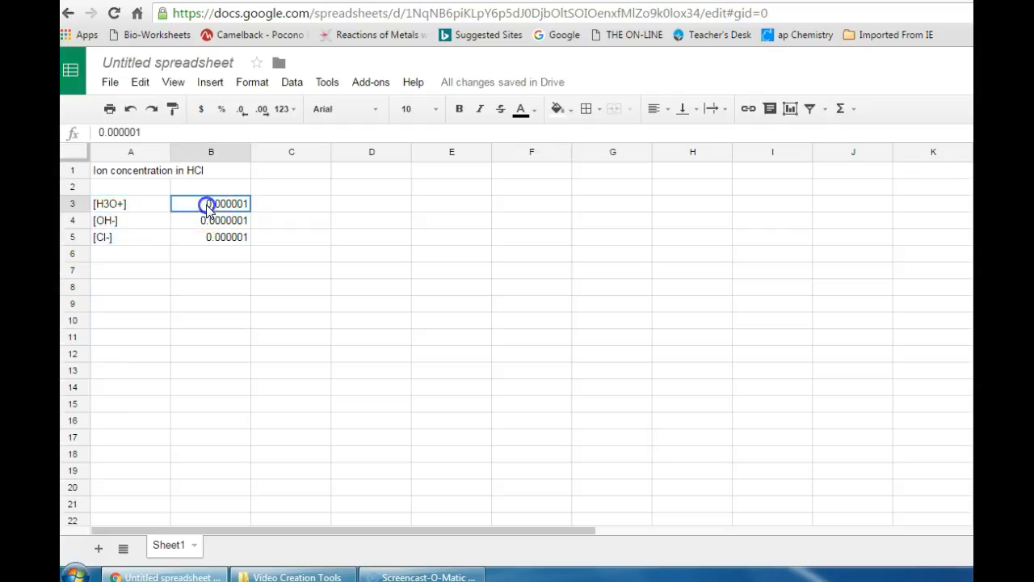
left_click_drag(211, 203, 211, 307)
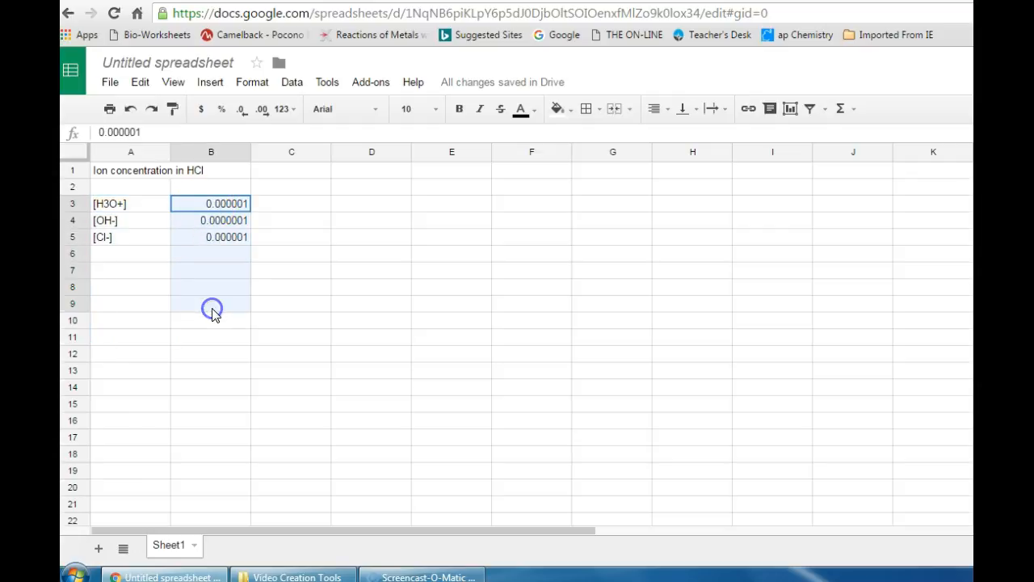
left_click(291, 237)
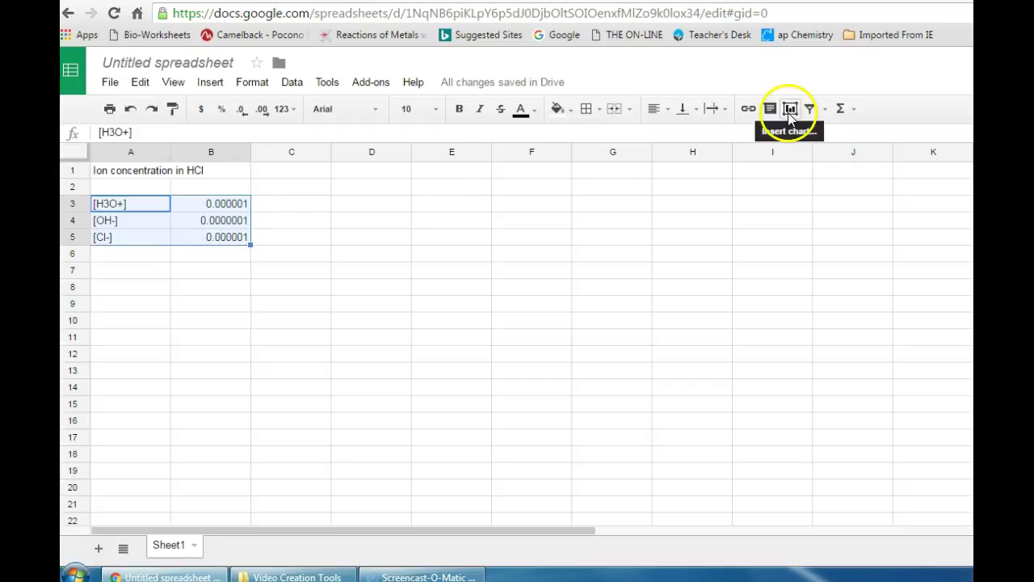
Insert a chart from the selection and scroll the chart types list to Column
left_click(789, 109)
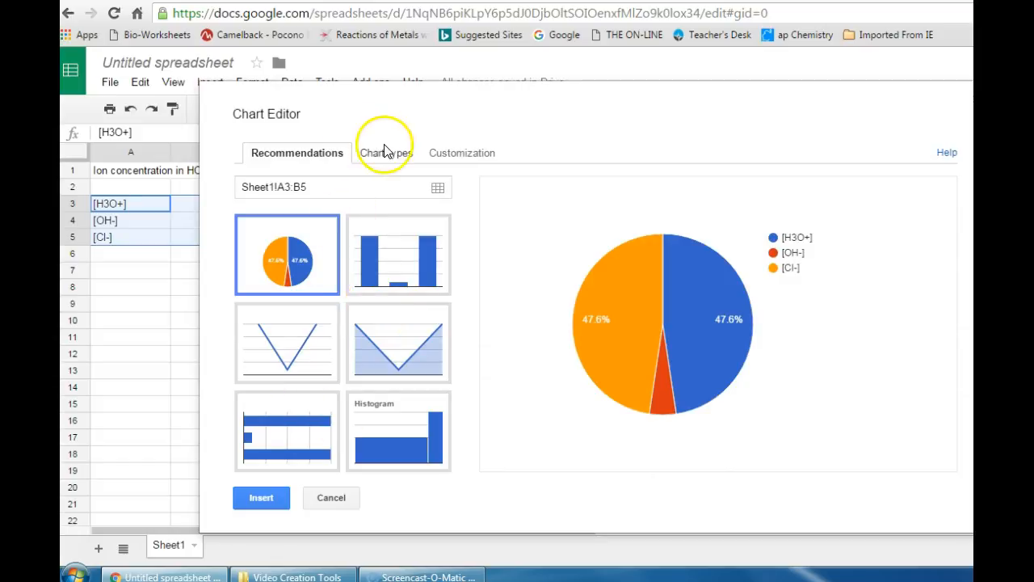
left_click(380, 153)
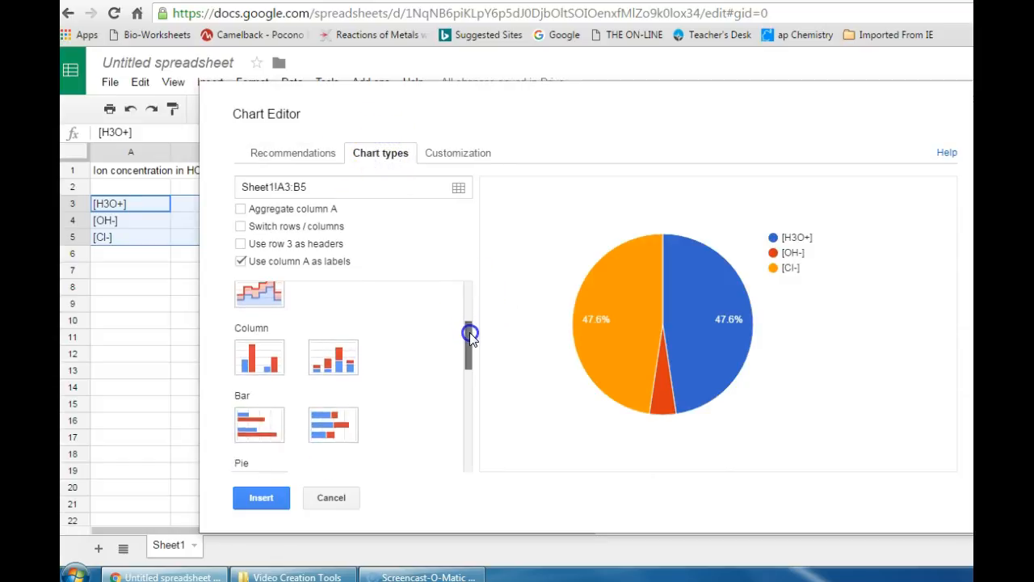
scroll("down", 3)
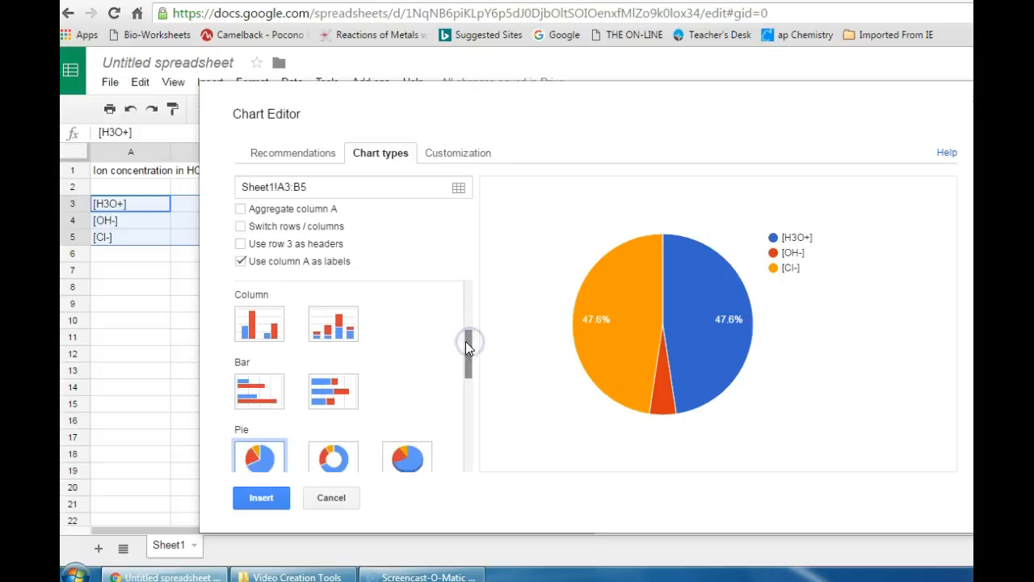
mouse_move(258, 323)
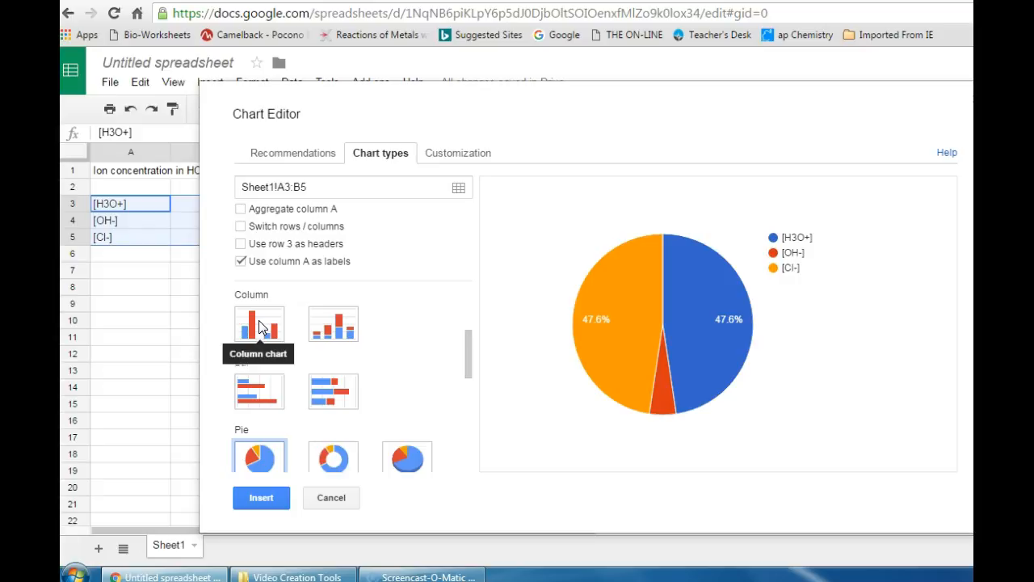
Make it a column chart with rows/columns switched, column A as headers, row 3 not labels
left_click(259, 323)
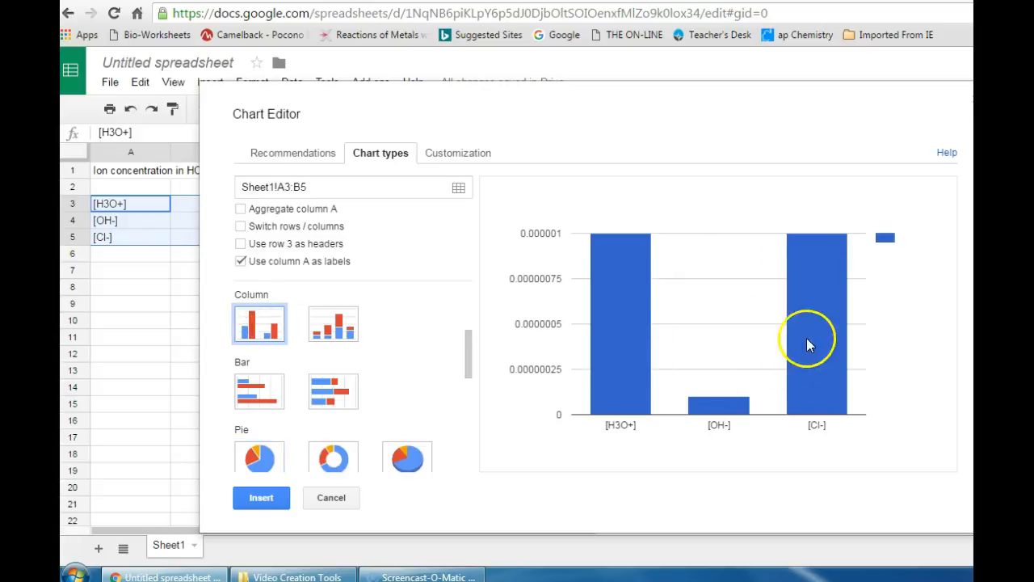
mouse_move(736, 271)
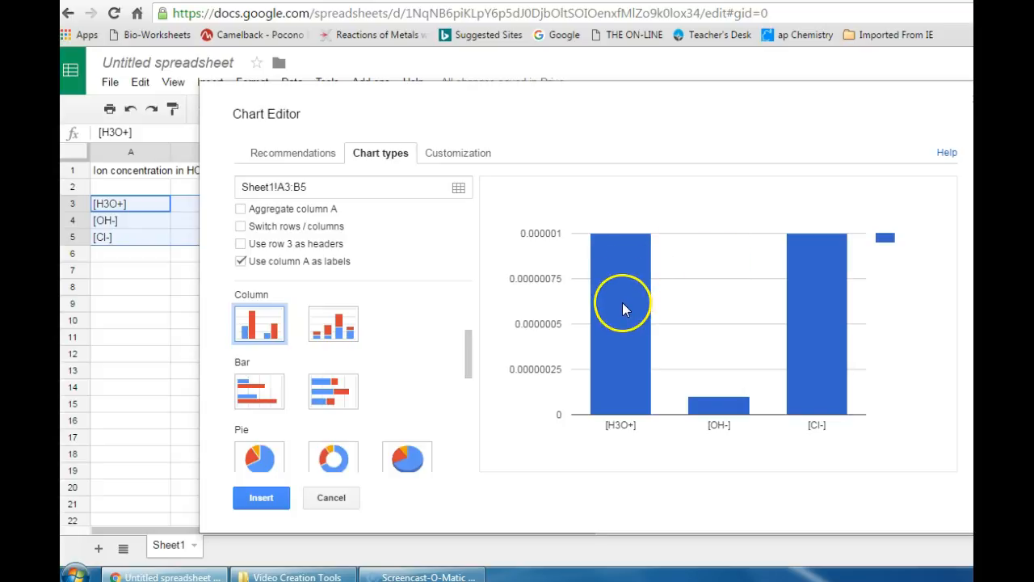
mouse_move(428, 271)
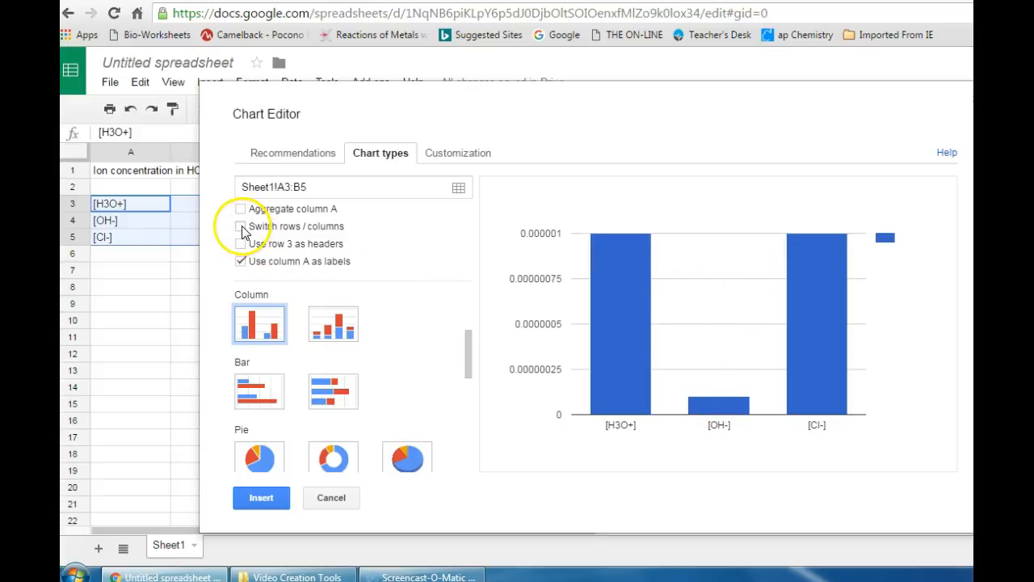
left_click(240, 226)
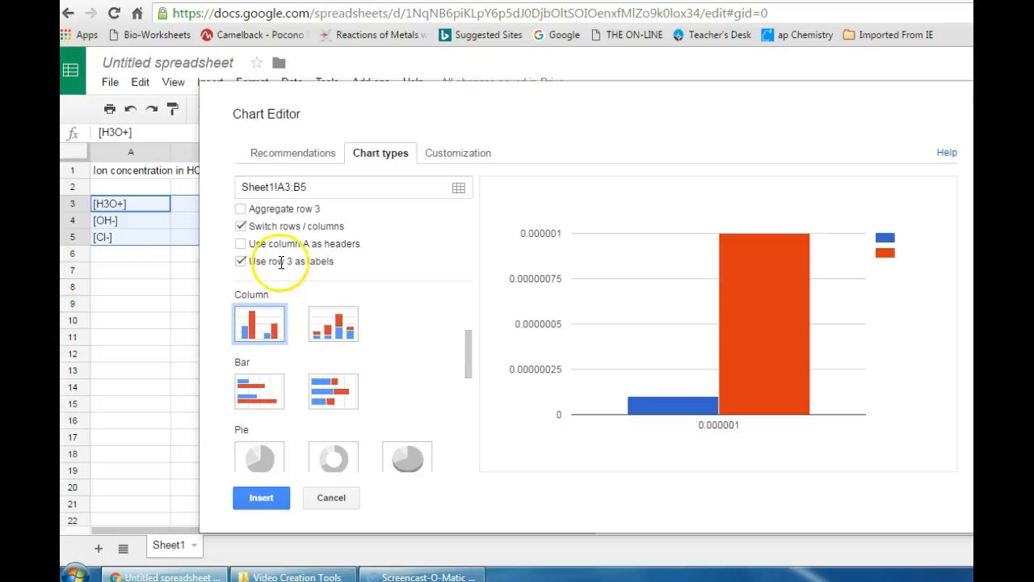
left_click(241, 261)
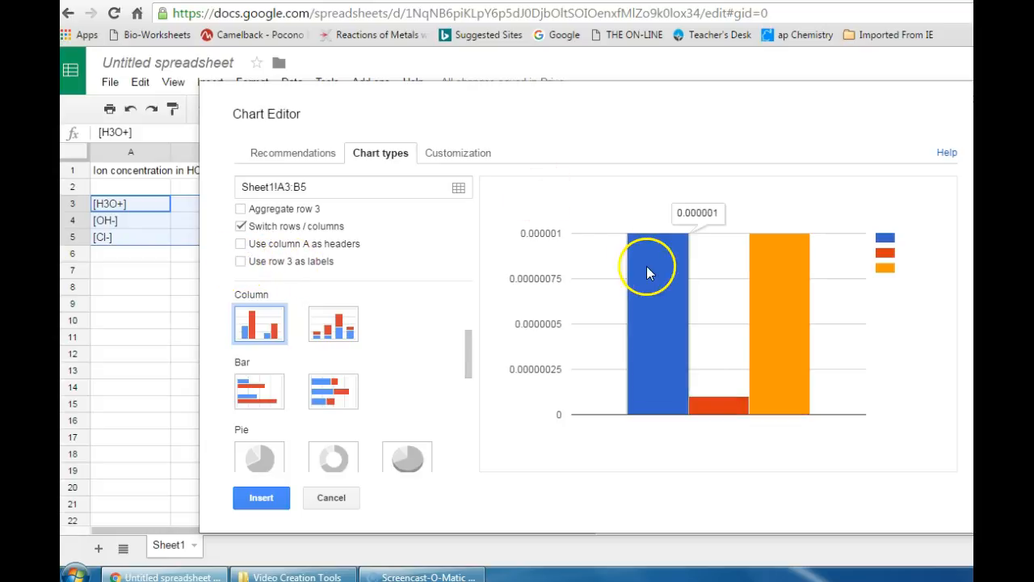
mouse_move(770, 337)
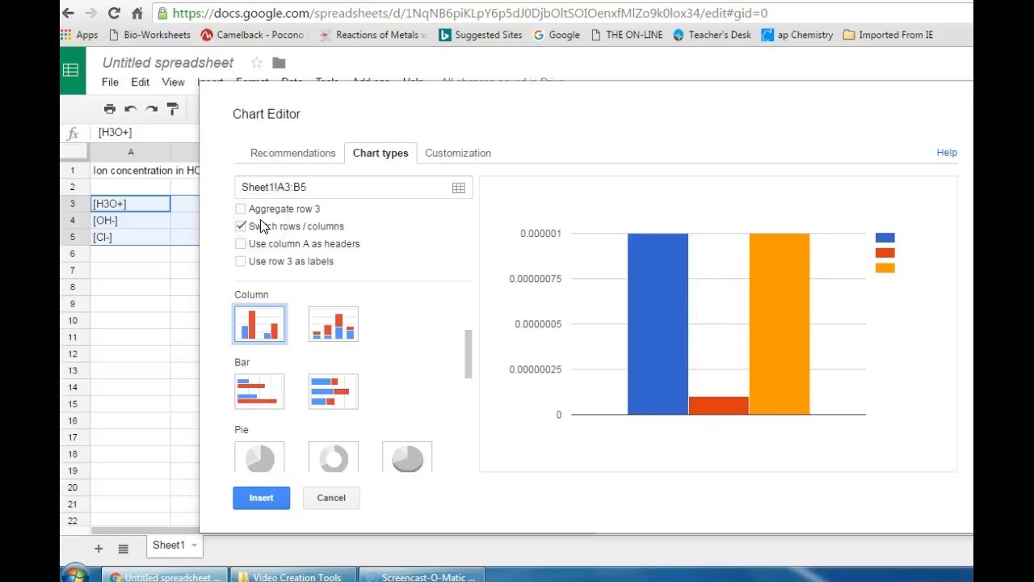
left_click(240, 243)
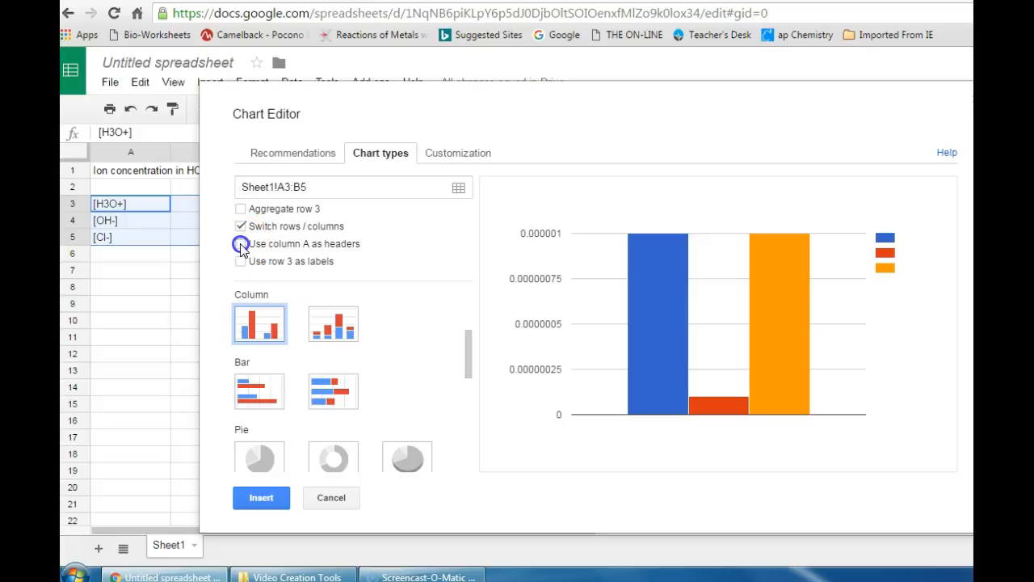
left_click(240, 243)
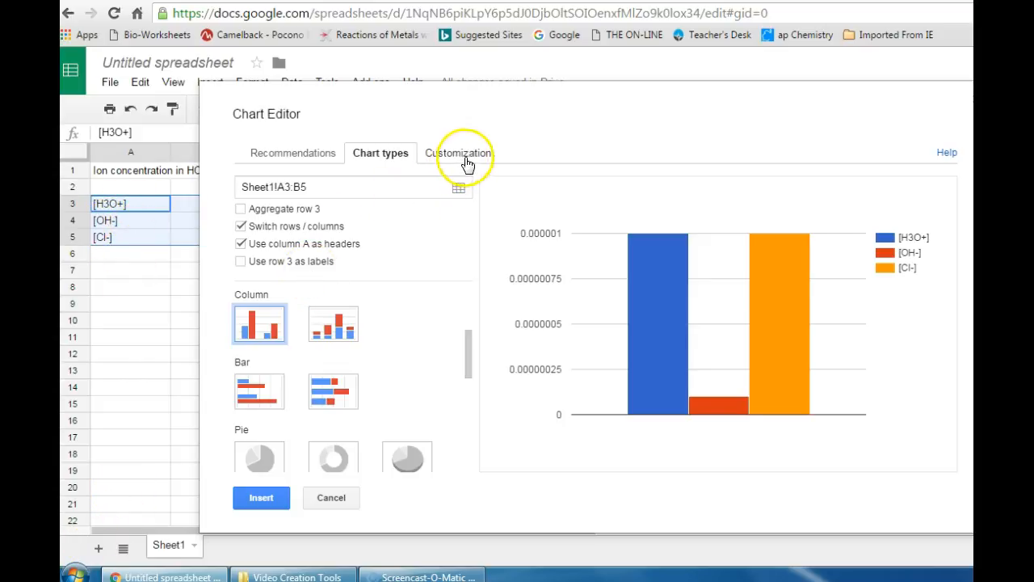
Scroll through the Customization settings for title, legend and axes down to Series
left_click(457, 152)
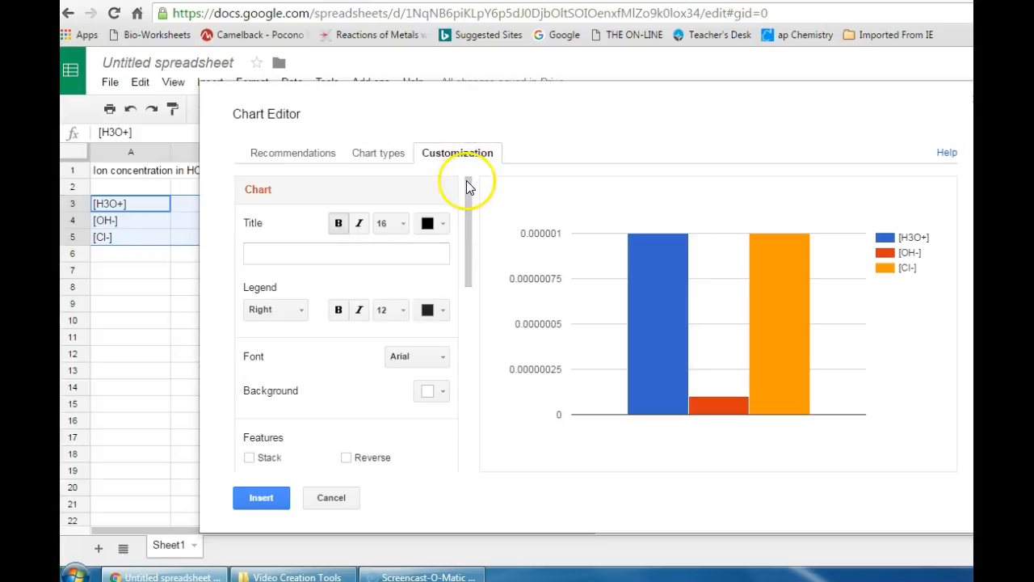
left_click(346, 242)
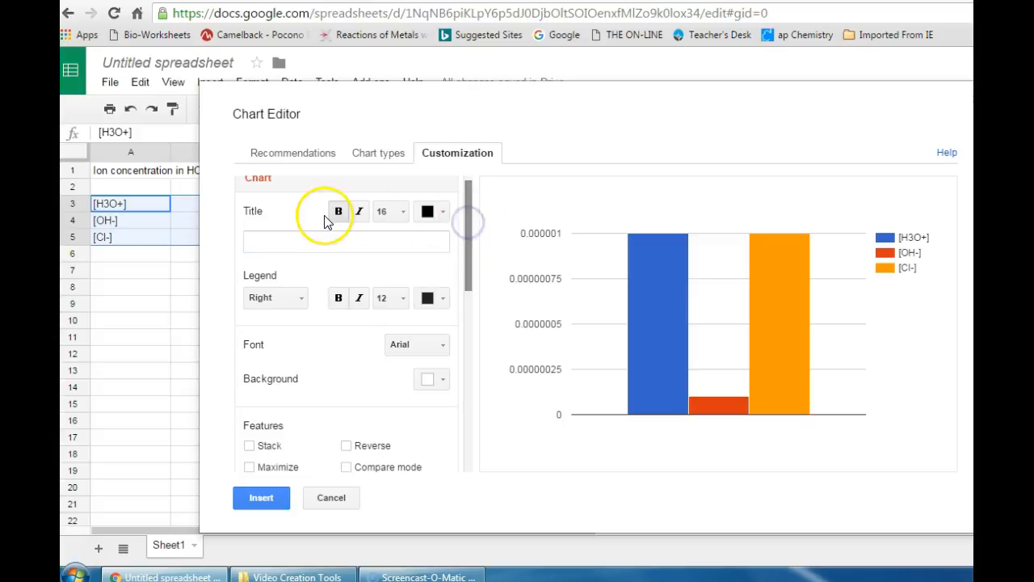
mouse_move(470, 208)
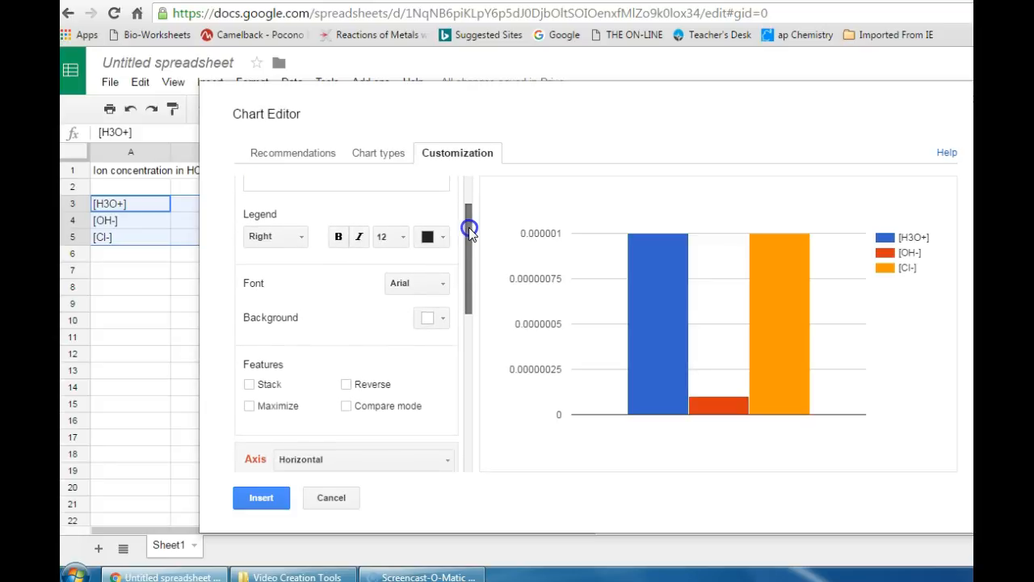
scroll("down", 3)
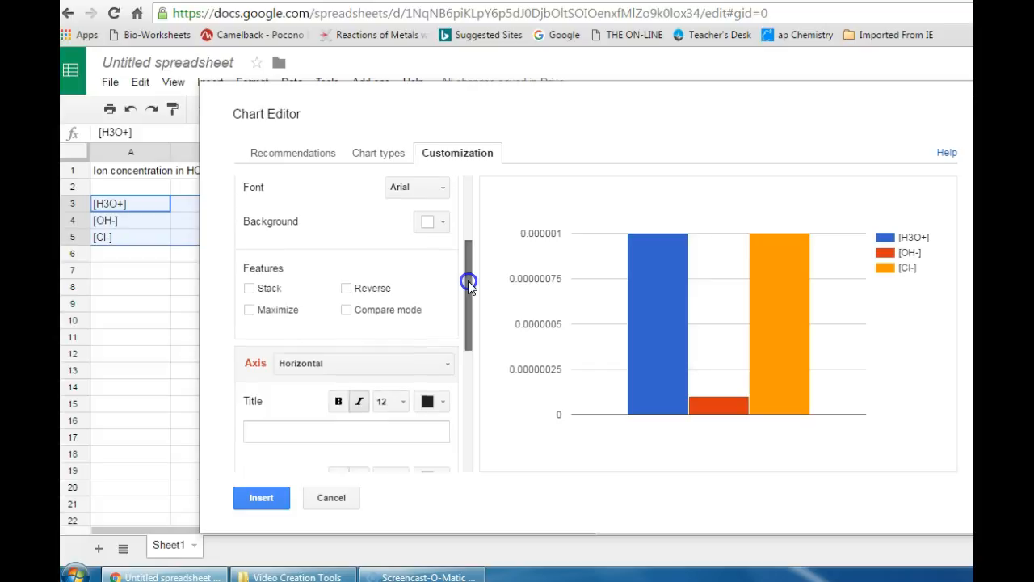
scroll("down", 3)
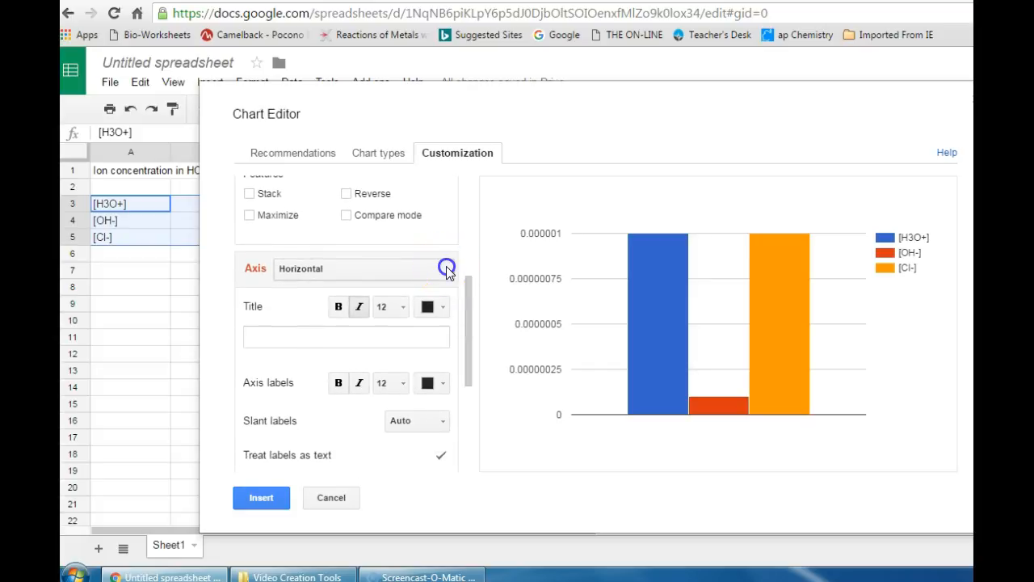
left_click(447, 268)
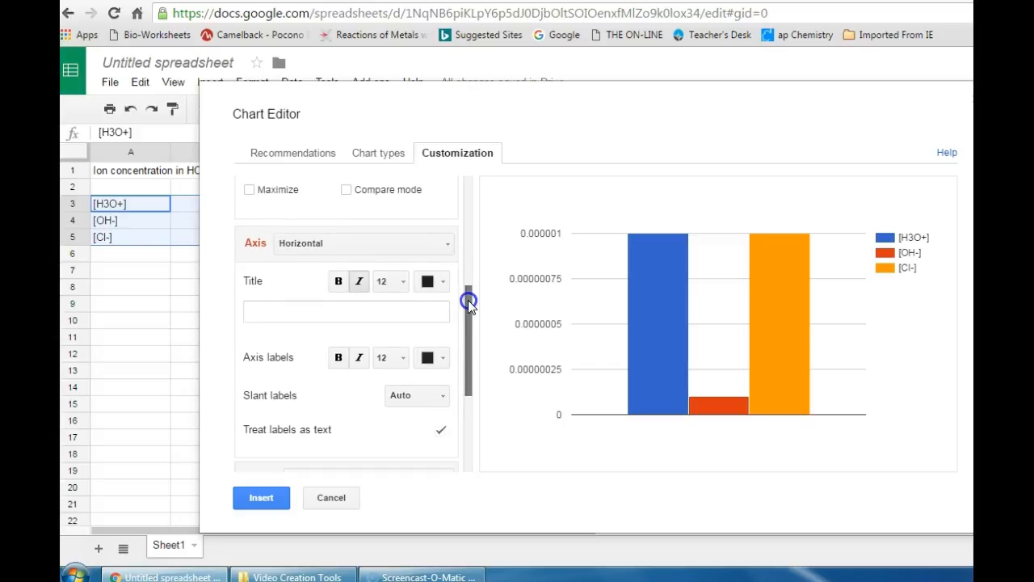
left_click_drag(468, 301, 468, 311)
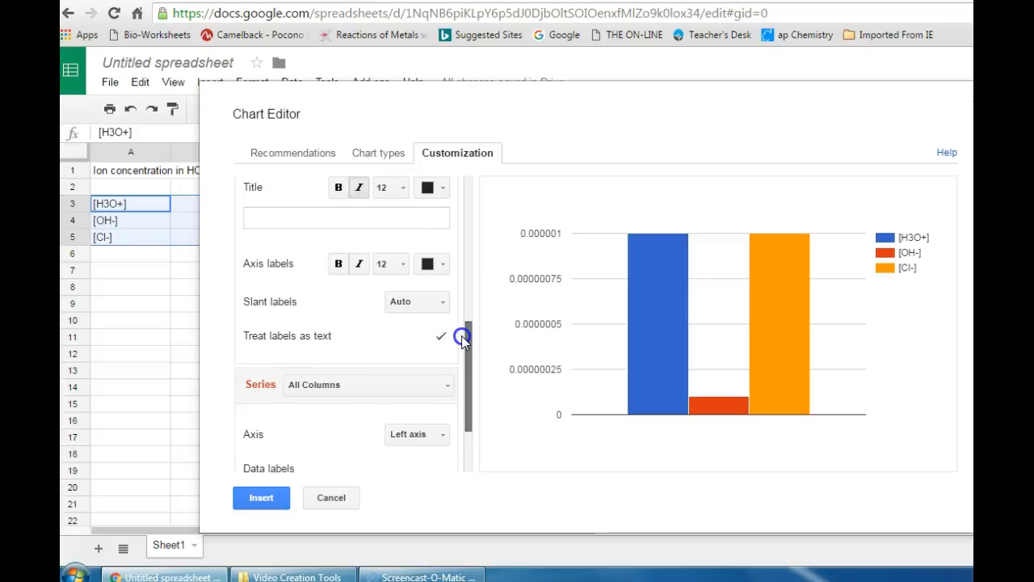
scroll("down", 3)
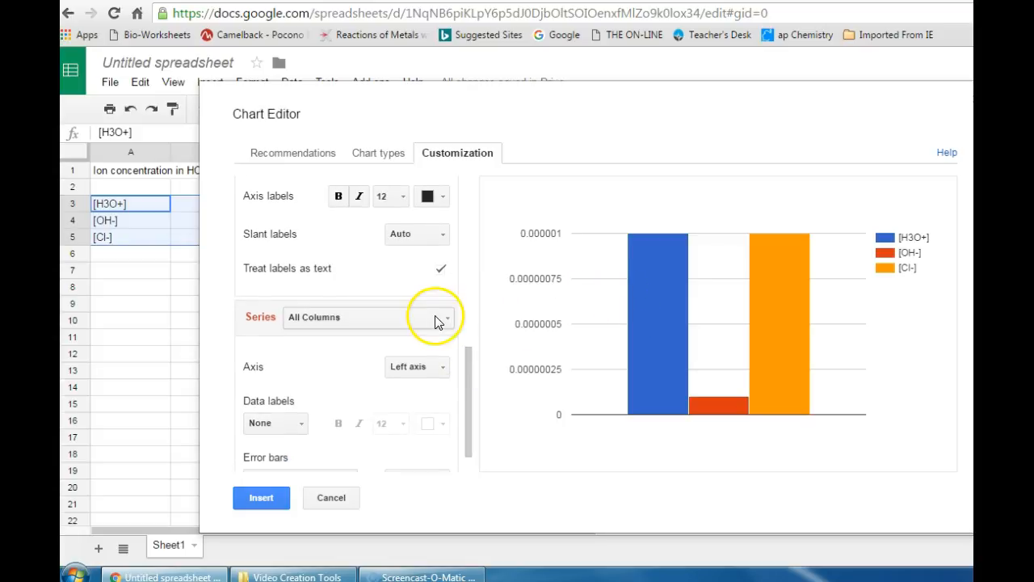
Select the [H3O+] series and set its bar color to red
left_click(446, 317)
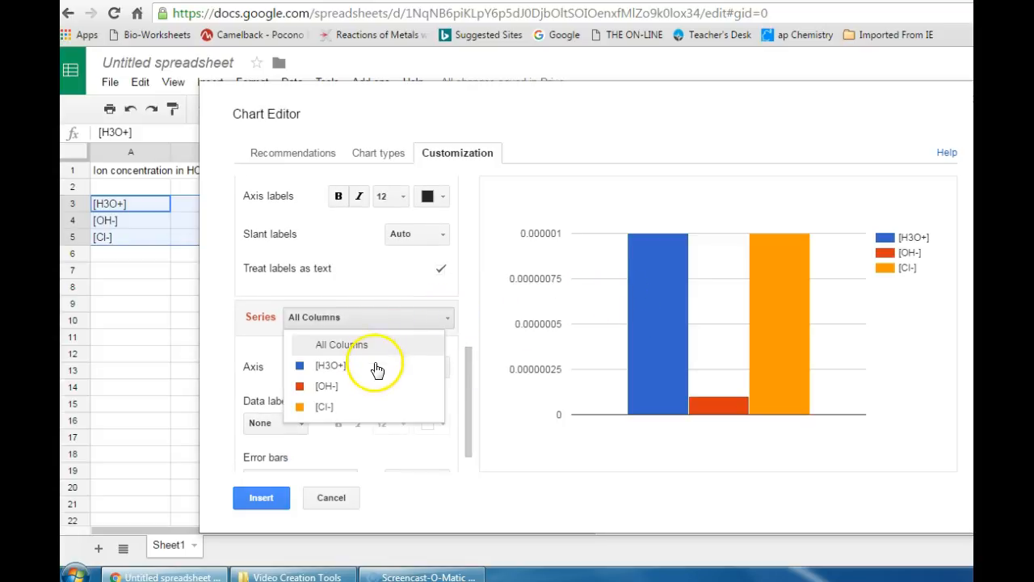
left_click(329, 365)
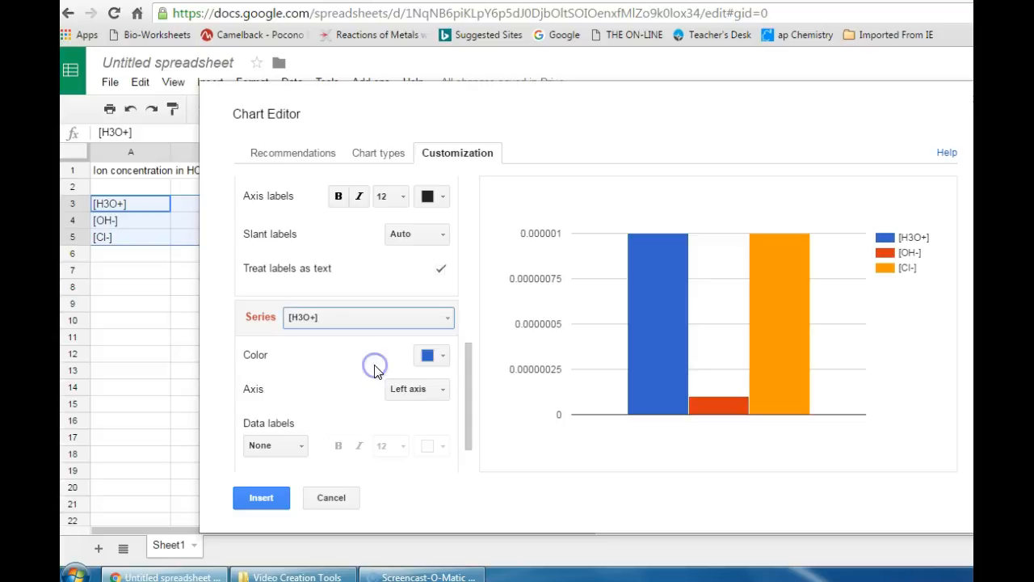
left_click(431, 355)
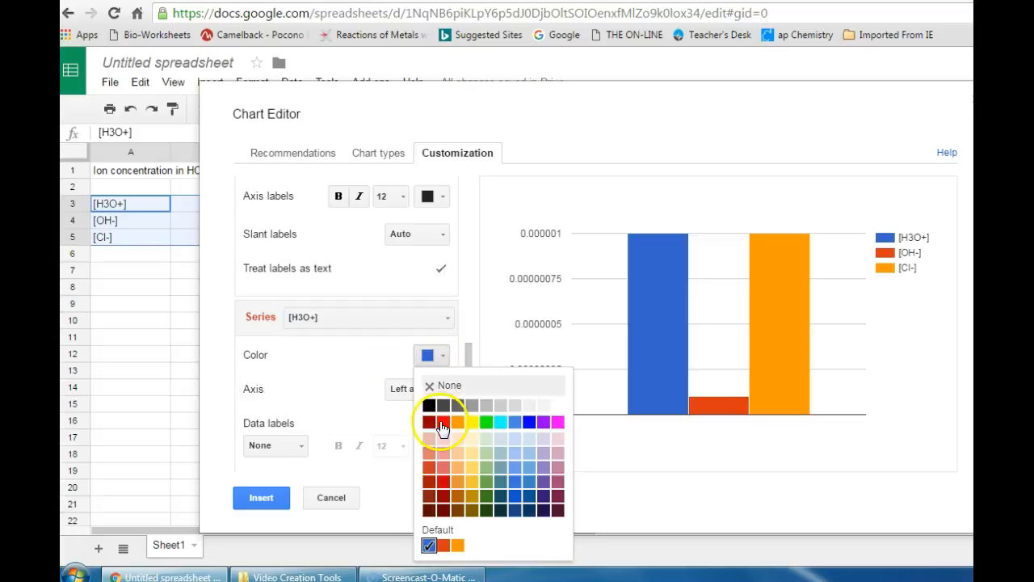
left_click(429, 422)
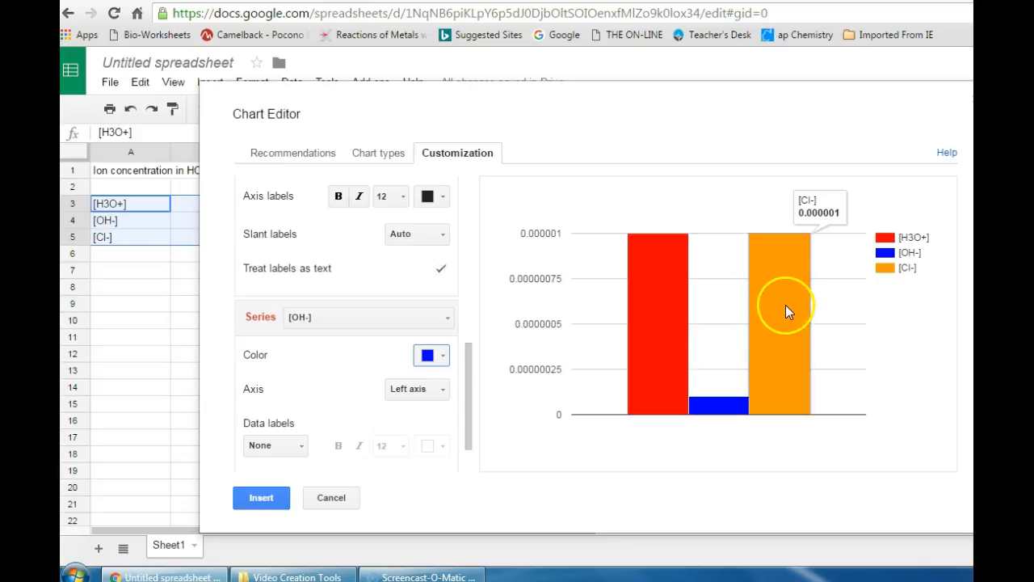
scroll("down", 3)
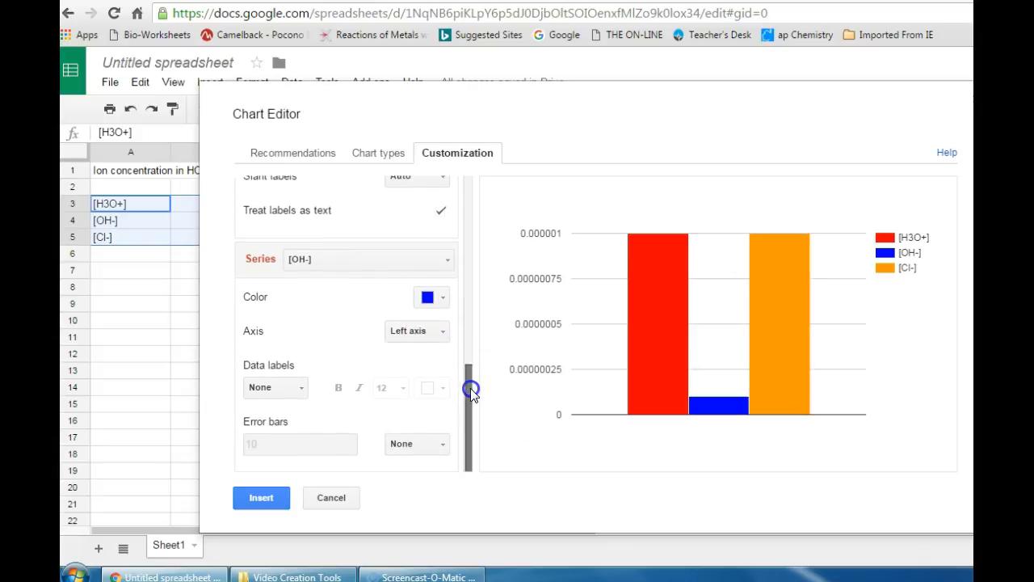
Label the [OH-] bar with its value 0.0000001 and insert the chart into the sheet
left_click(274, 387)
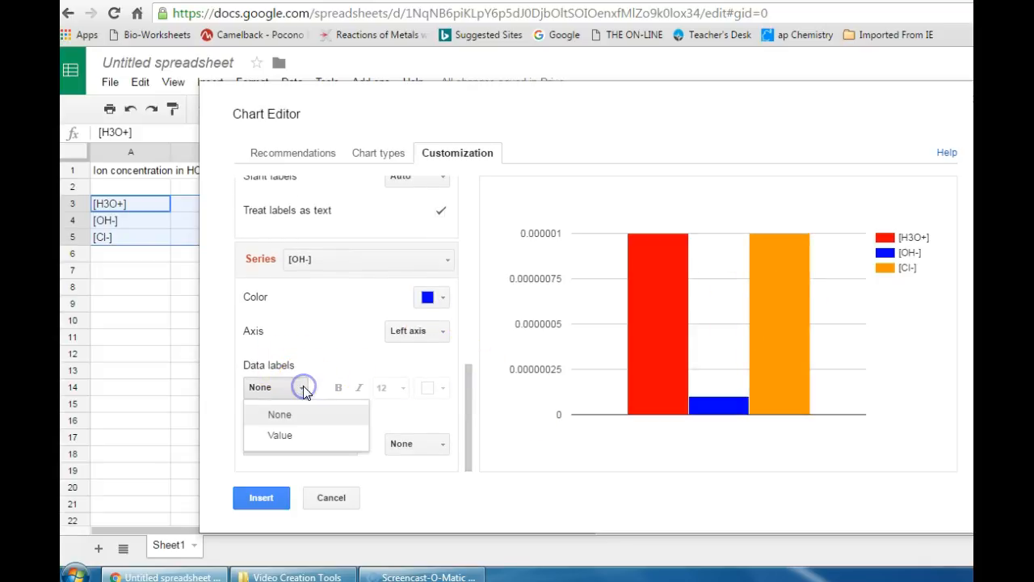
left_click(279, 435)
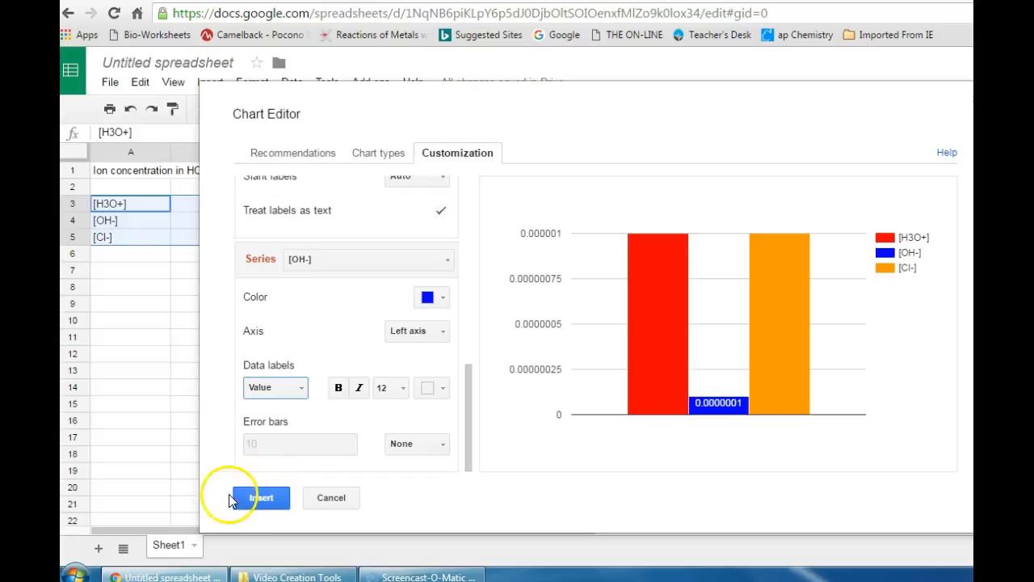
mouse_move(515, 397)
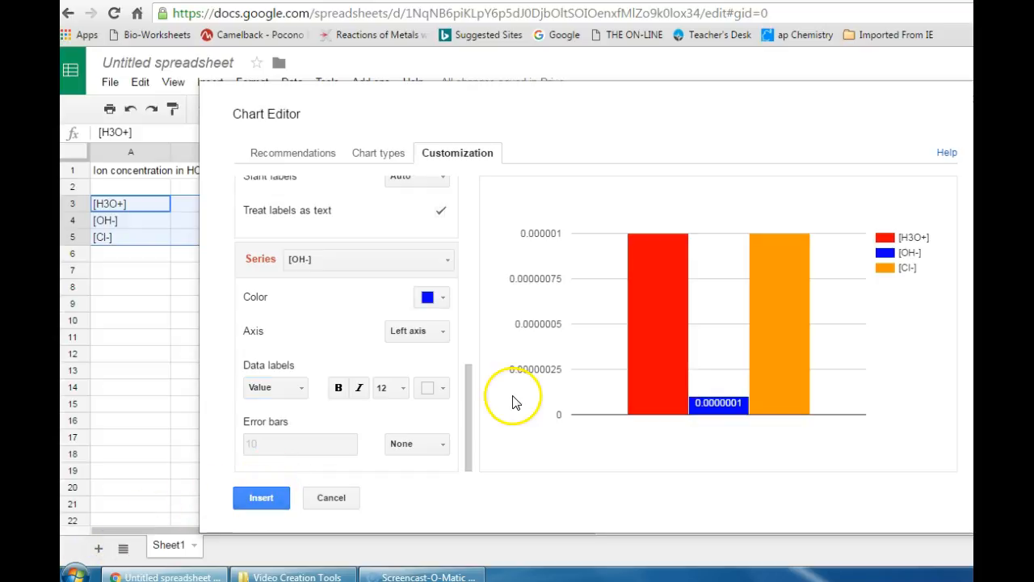
mouse_move(281, 495)
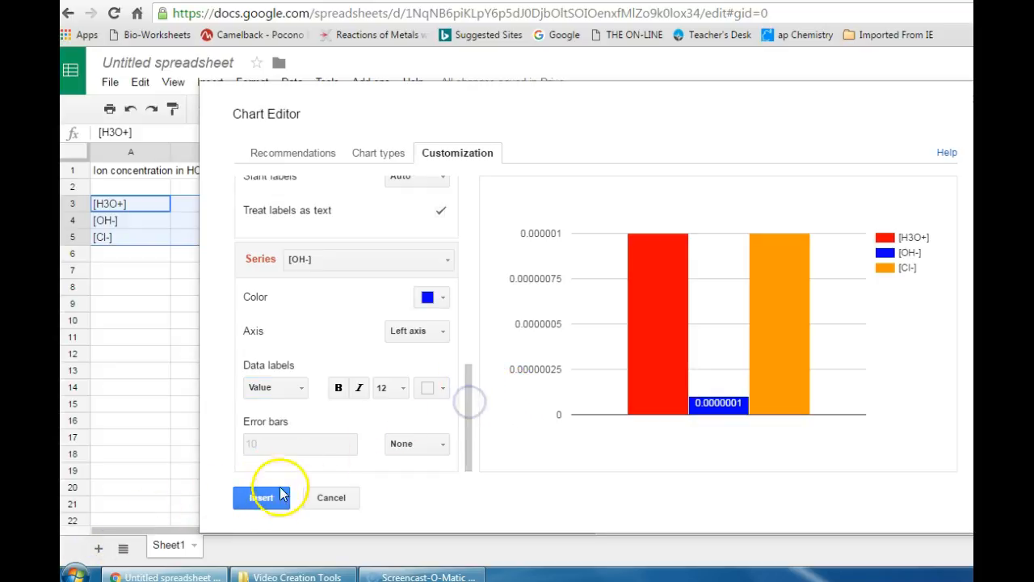
left_click(261, 498)
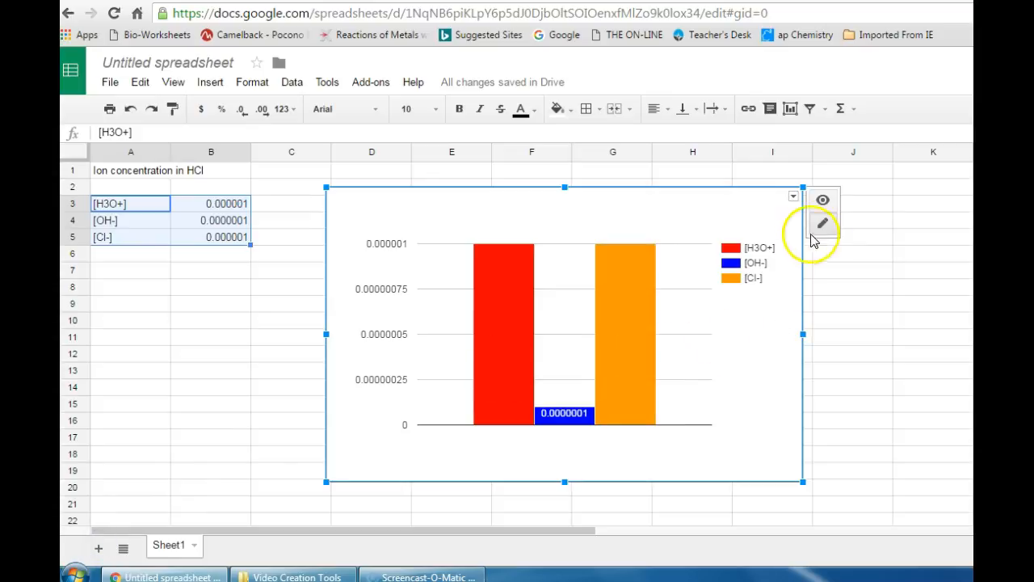
mouse_move(822, 223)
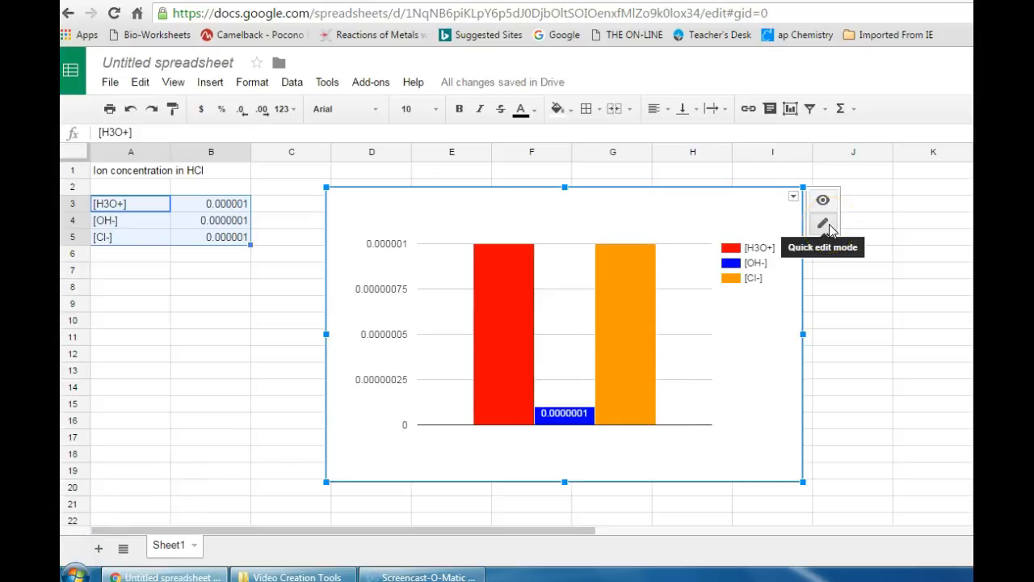
mouse_move(768, 315)
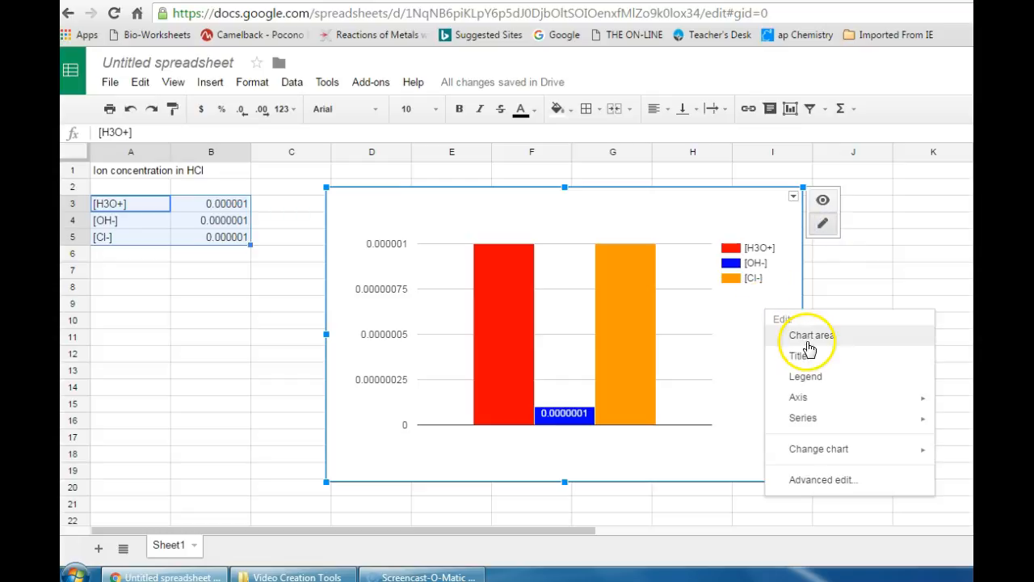
Reopen the inserted chart in the full chart editor with Advanced edit
left_click(798, 396)
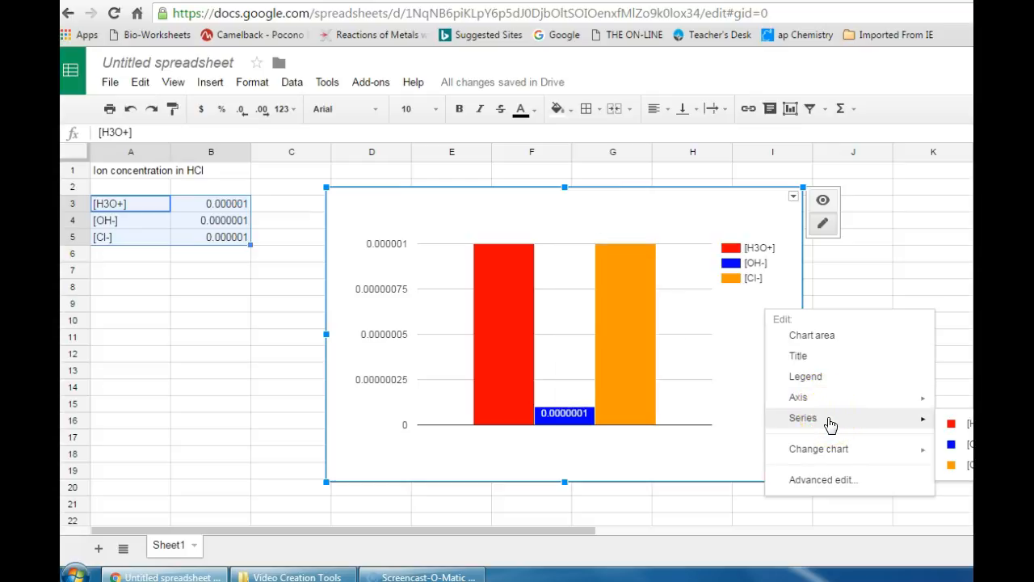
mouse_move(827, 484)
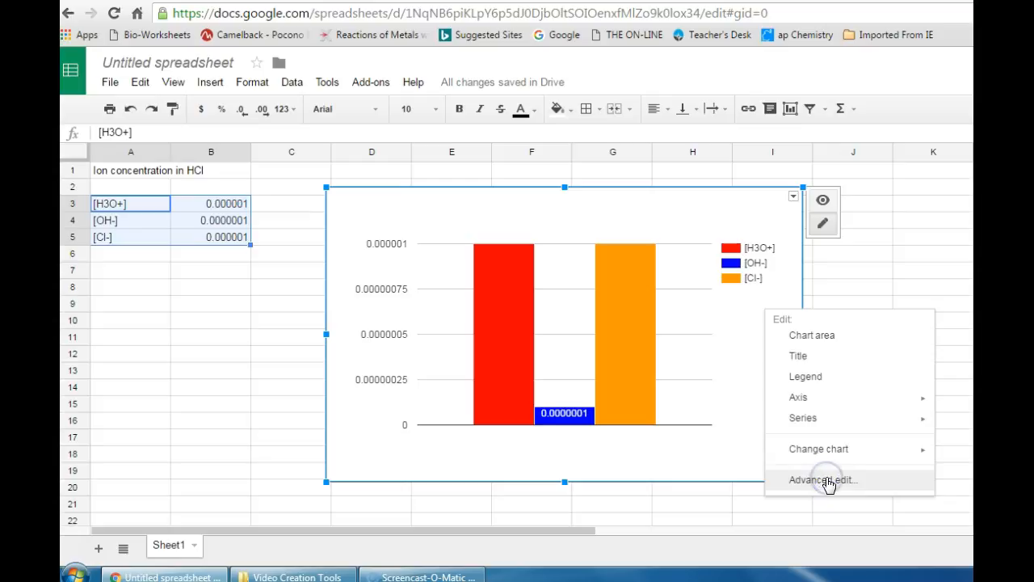
left_click(822, 479)
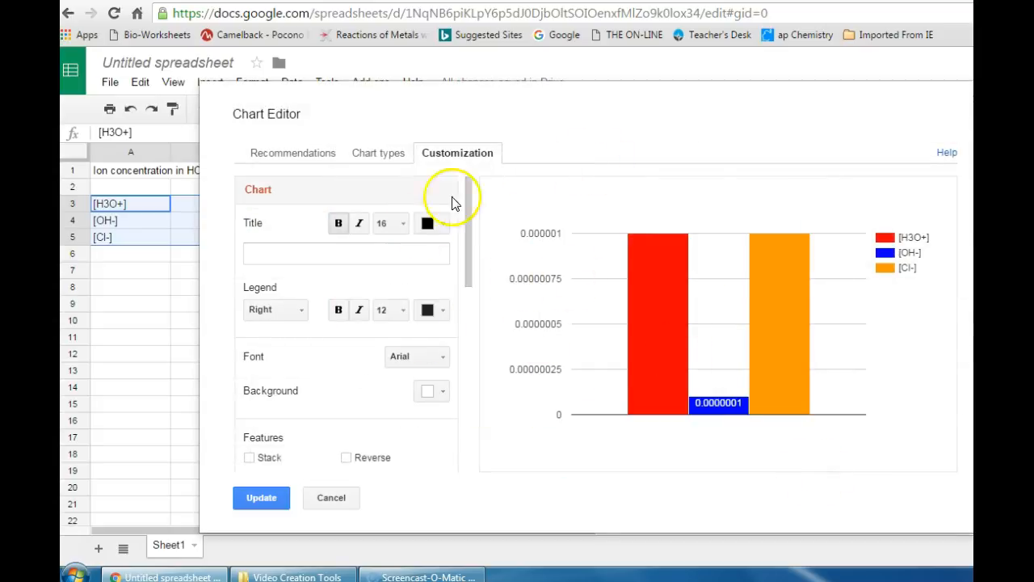
Review the Chart types and Customization tabs, then close the editor without changes
left_click(378, 153)
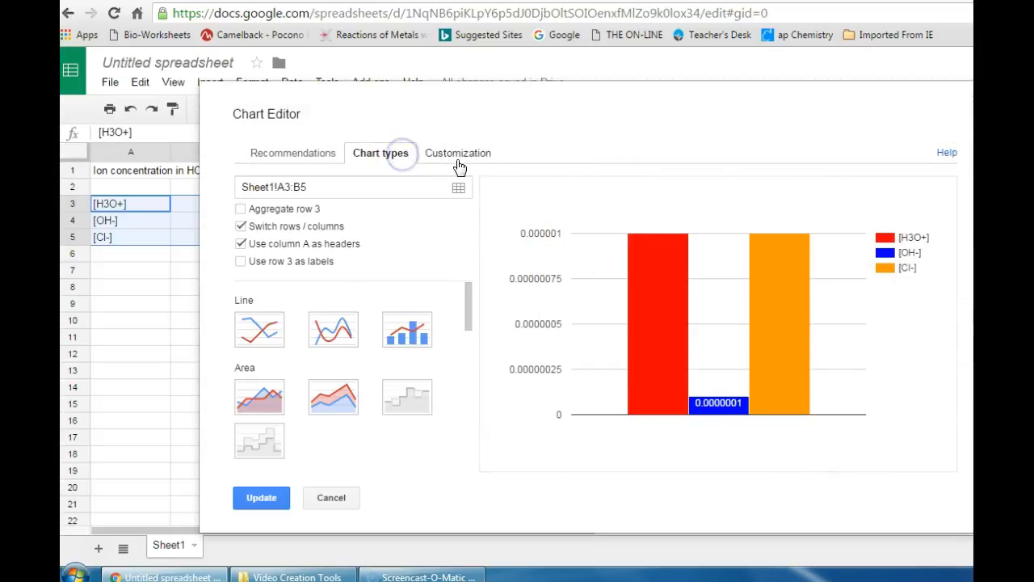
left_click(458, 153)
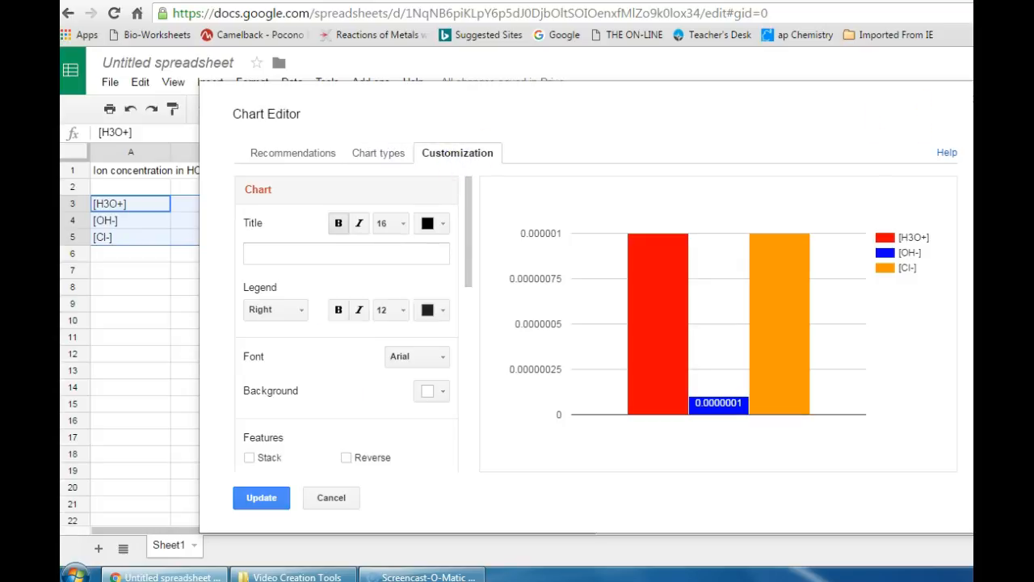
left_click(261, 498)
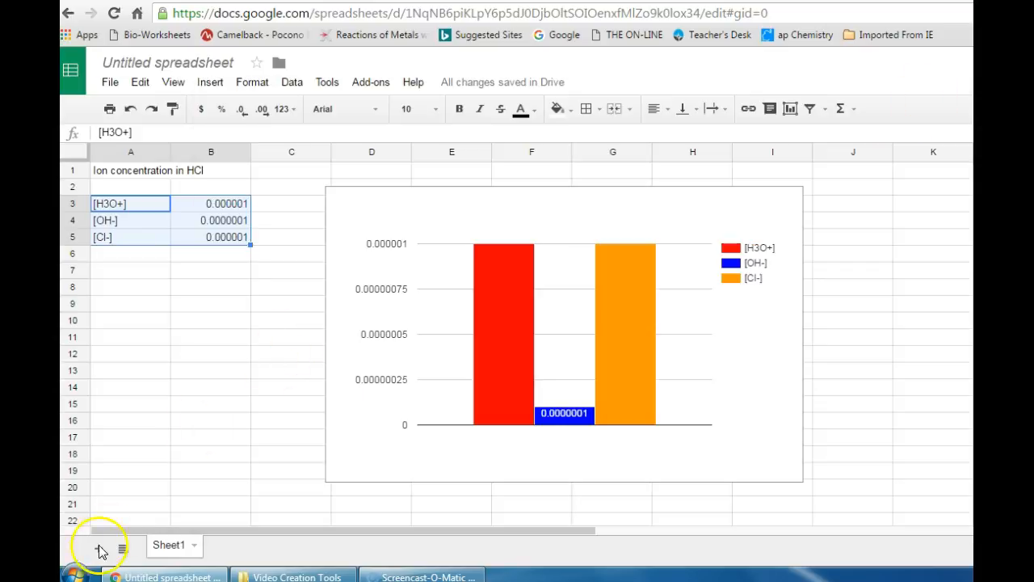
left_click(563, 333)
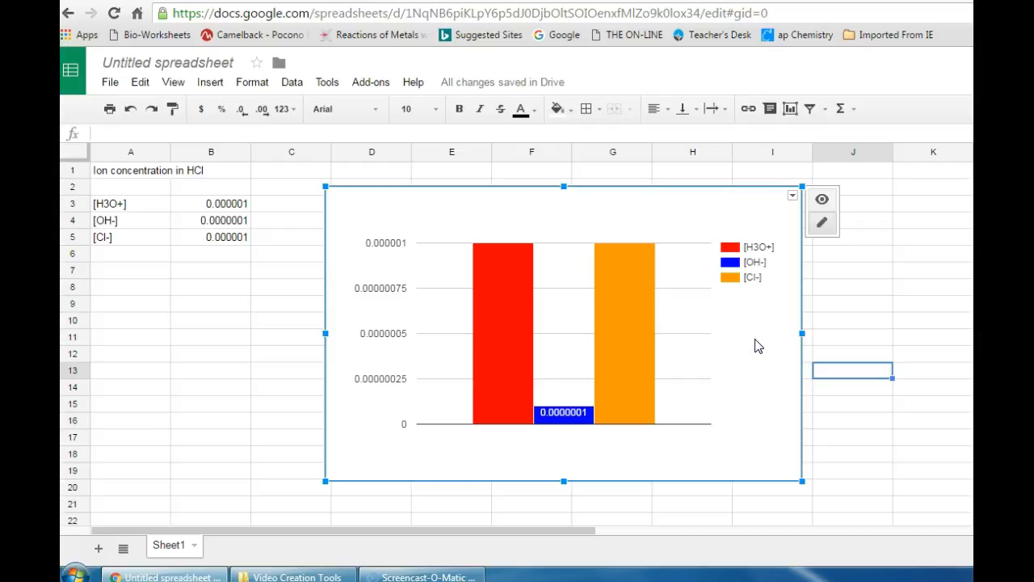
mouse_move(793, 196)
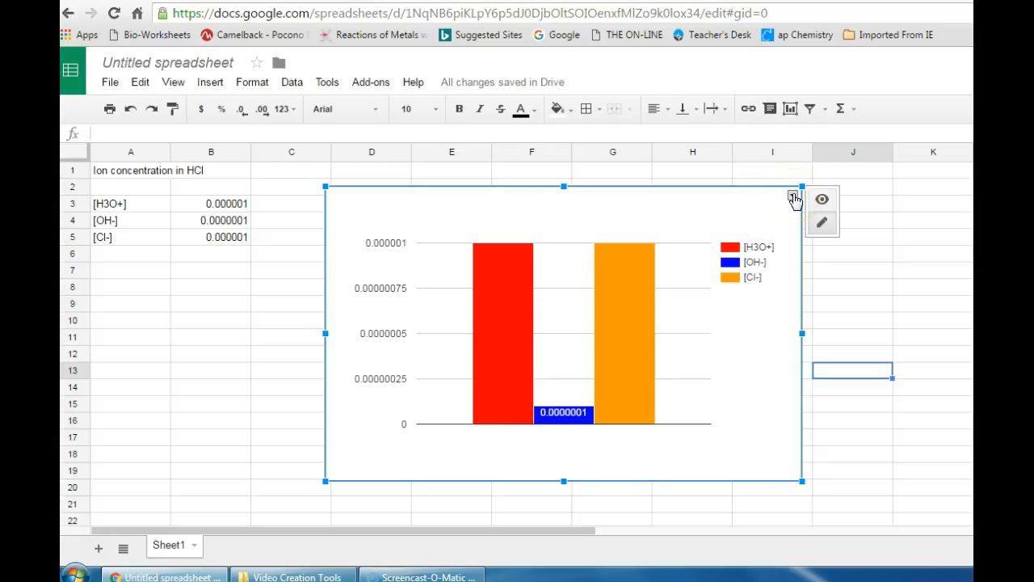
left_click(794, 198)
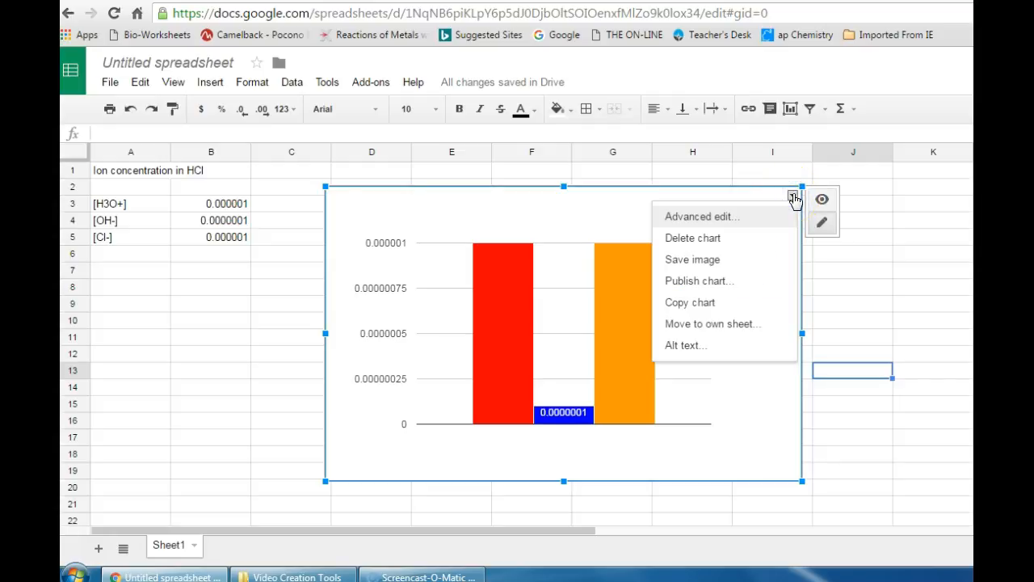
mouse_move(707, 266)
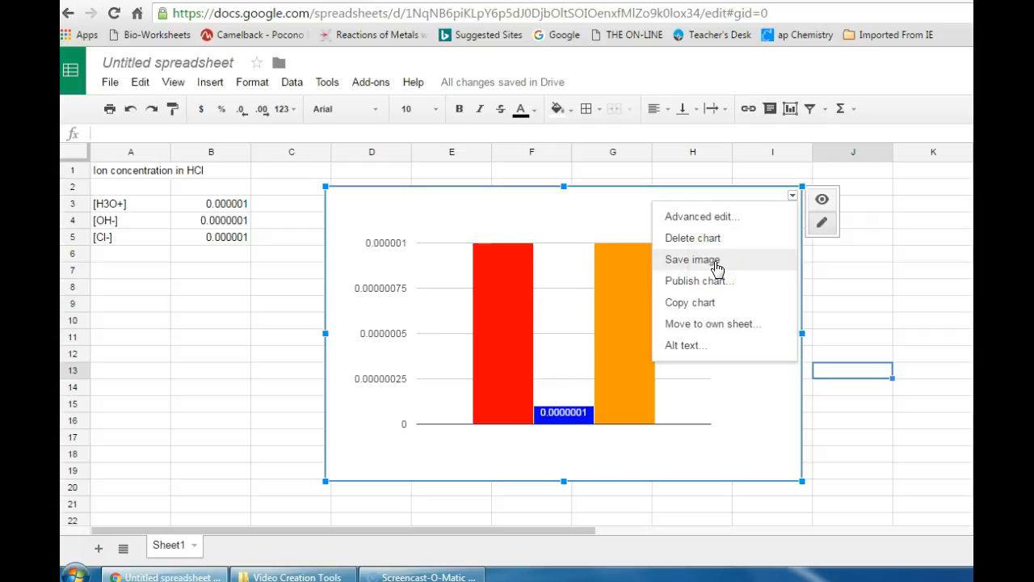
mouse_move(713, 310)
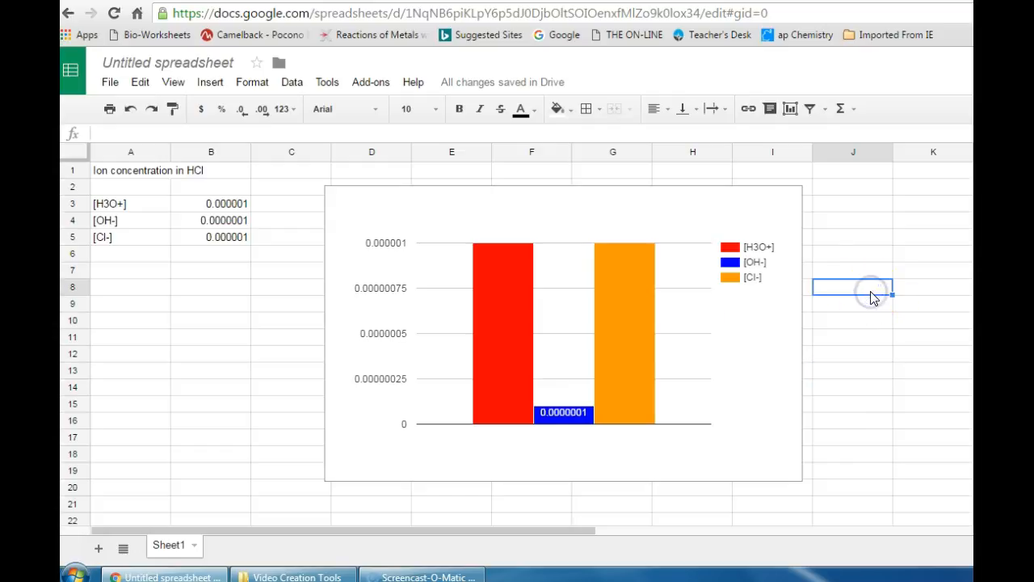
mouse_move(571, 391)
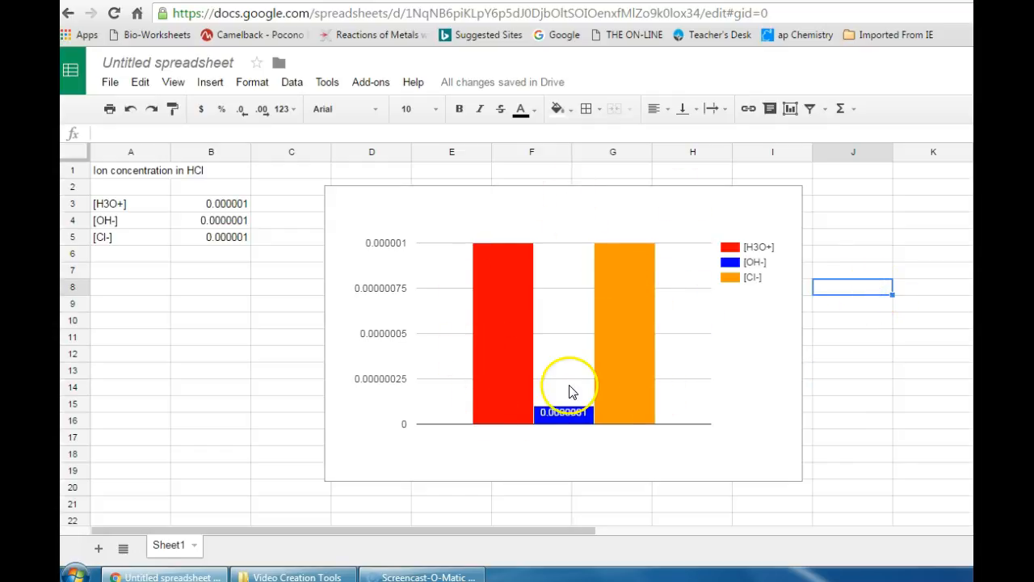